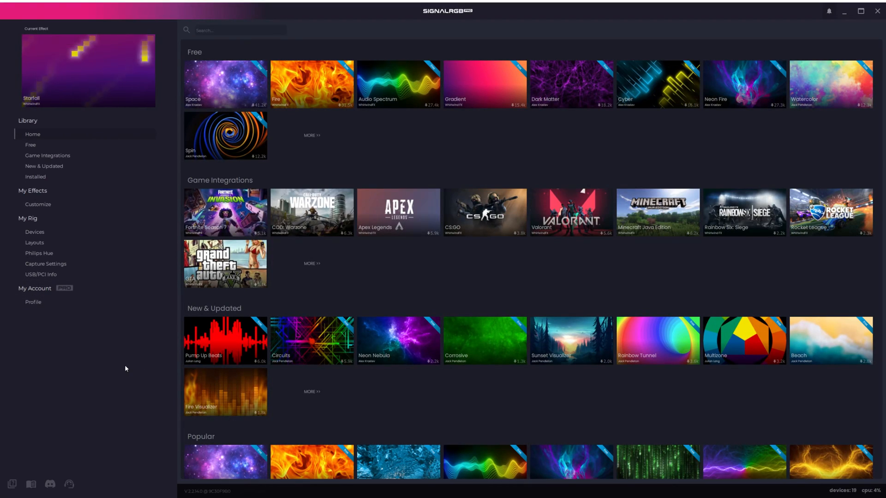
mouse_move(95, 347)
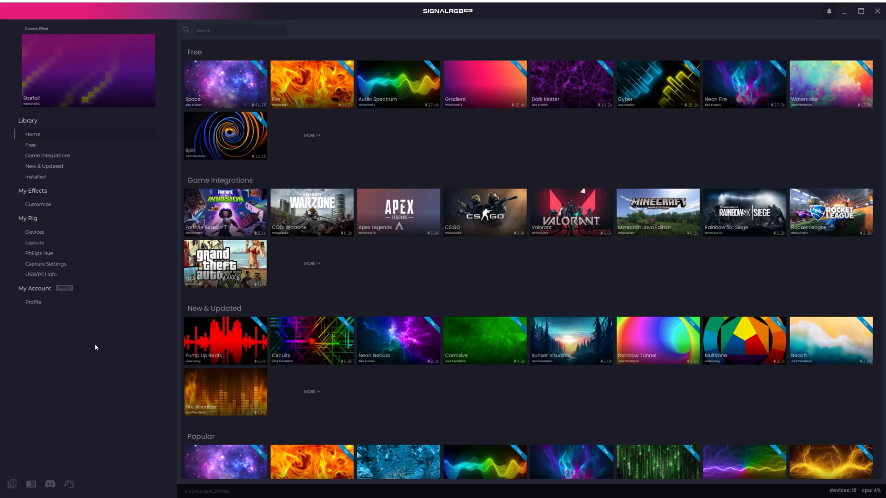
mouse_move(64, 368)
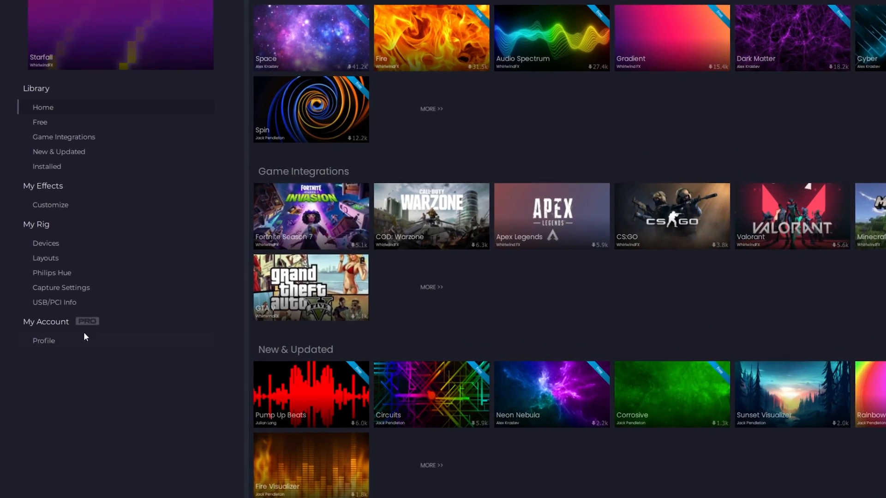
Show the connected devices and scroll to the Corsair Lighting Node Pro.
left_click(46, 240)
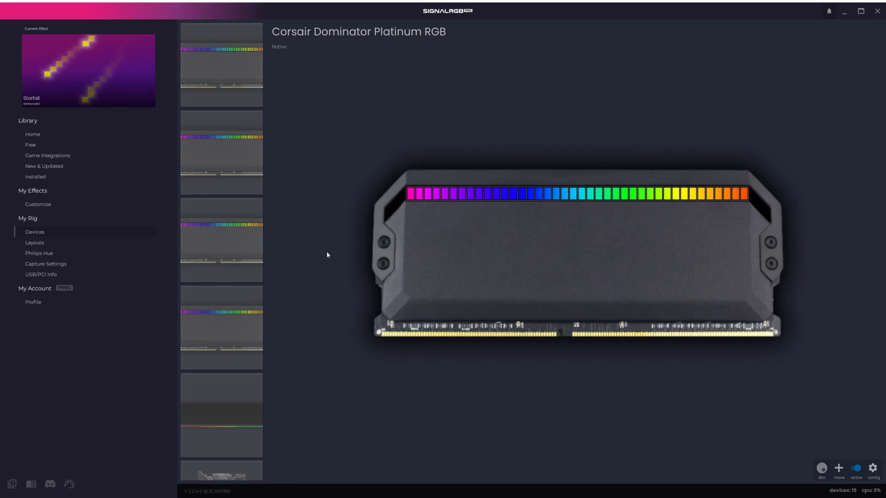
scroll("down", 3)
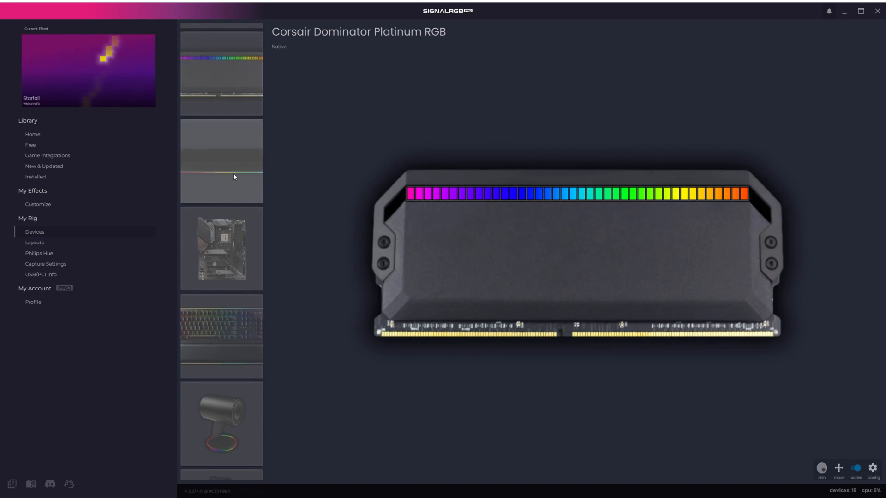
scroll("down", 3)
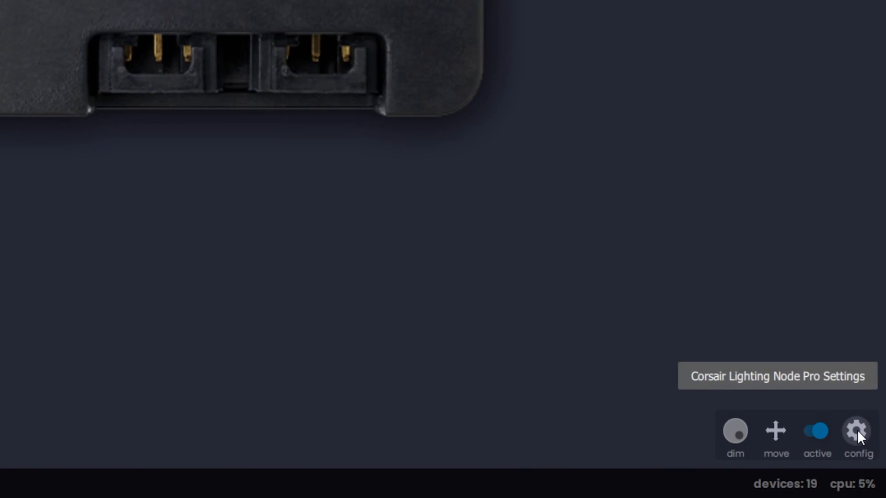
left_click(854, 429)
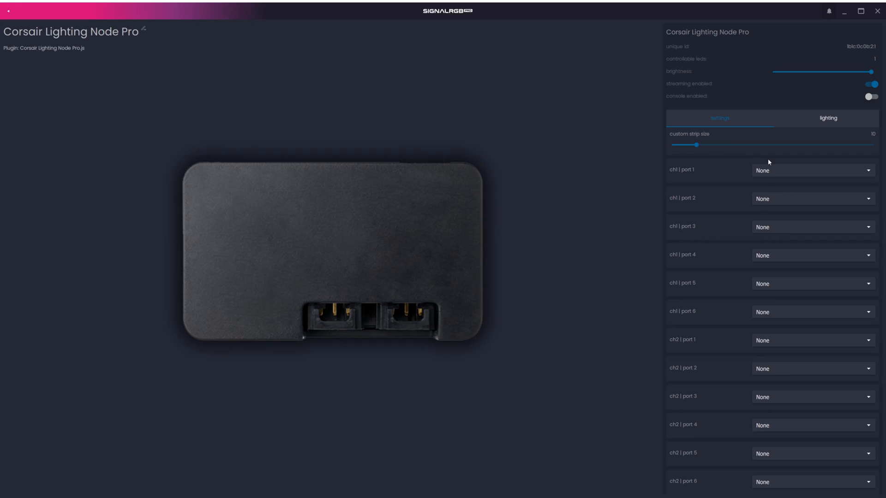
left_click(813, 169)
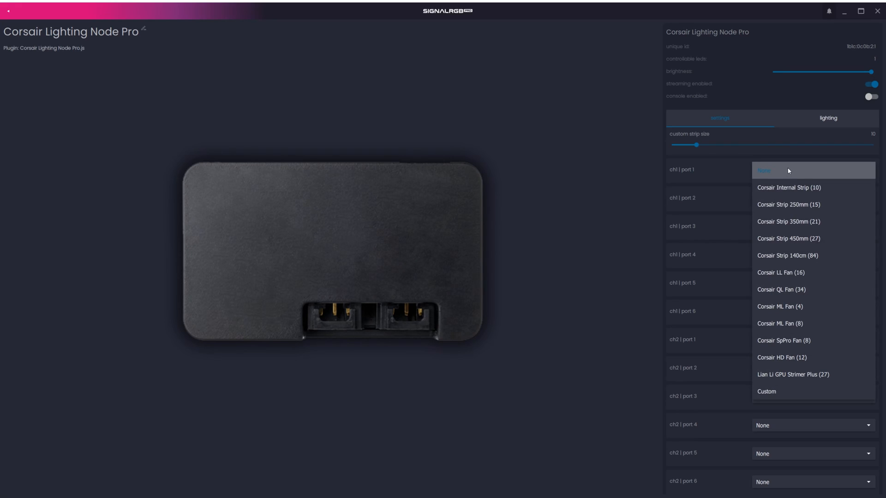
mouse_move(801, 238)
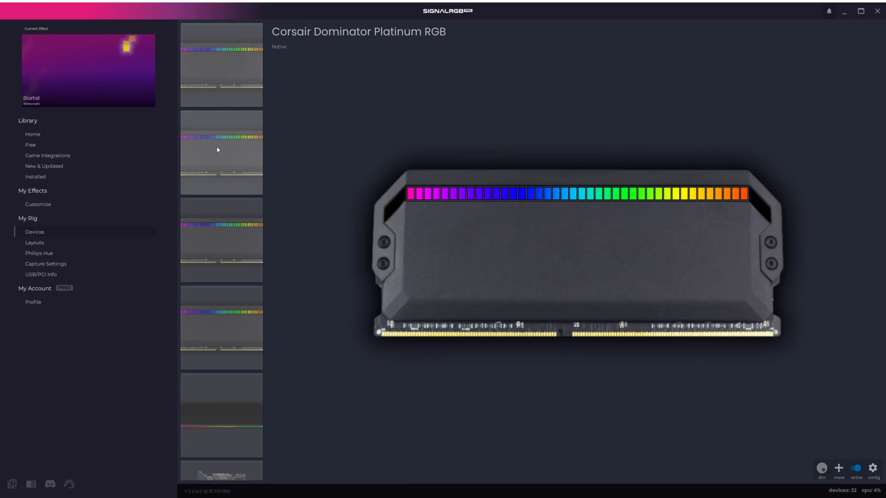
Scroll to and select the ASUS Aura ARGB Header Controller motherboard.
scroll("down", 3)
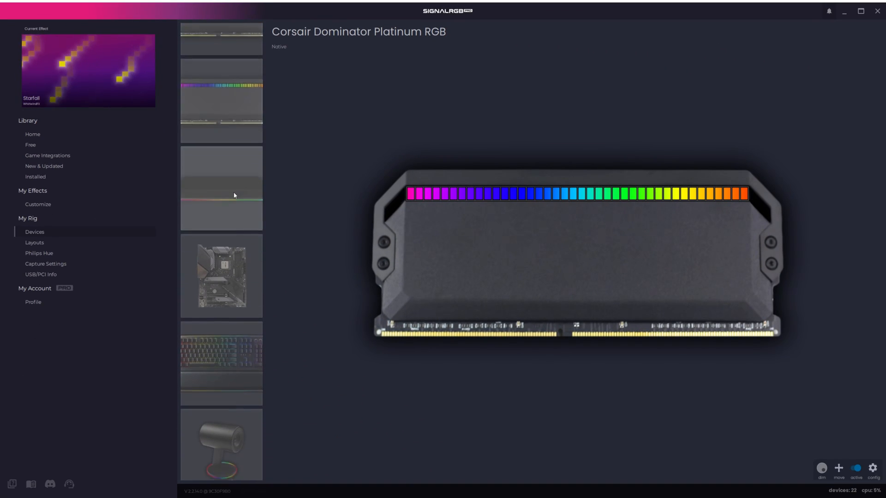
scroll("down", 3)
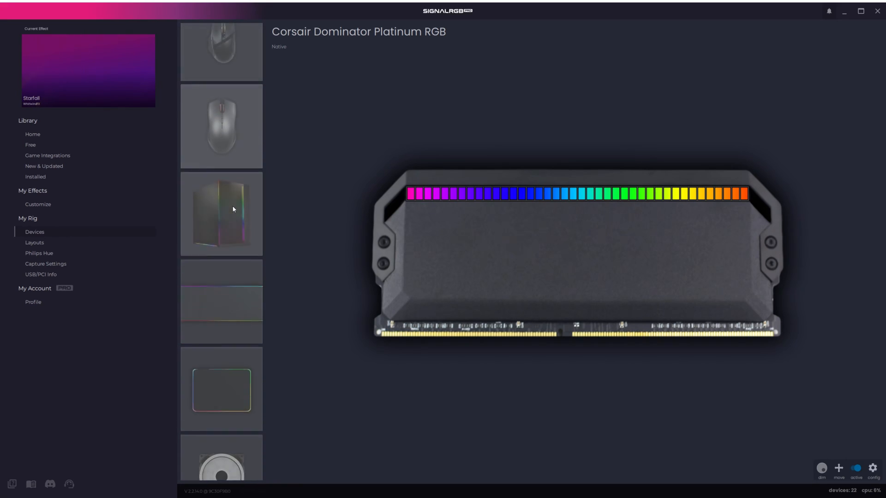
scroll("down", 3)
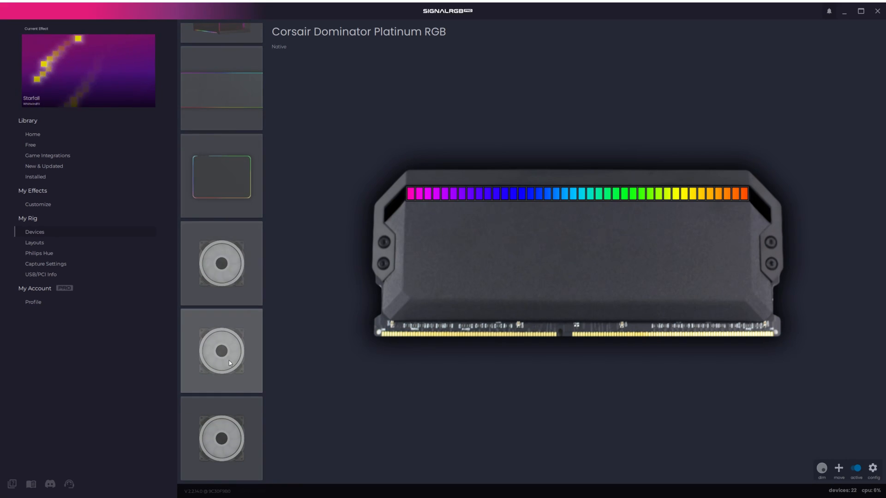
left_click(221, 352)
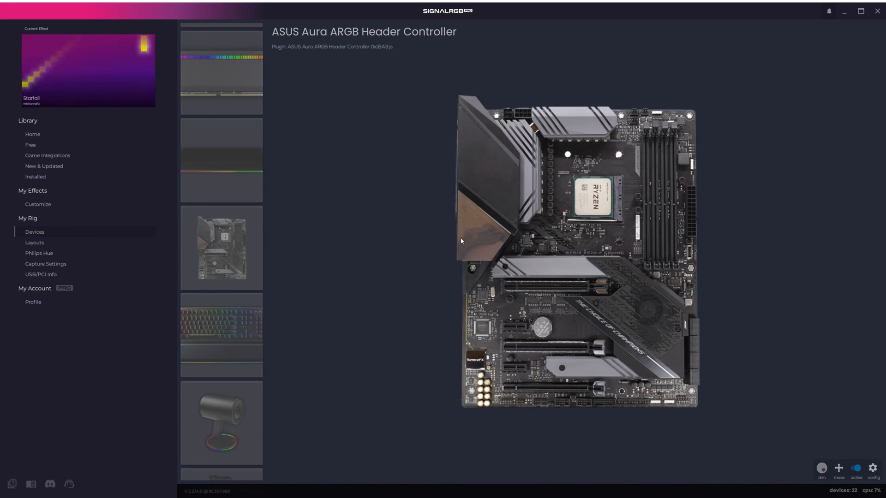
mouse_move(872, 466)
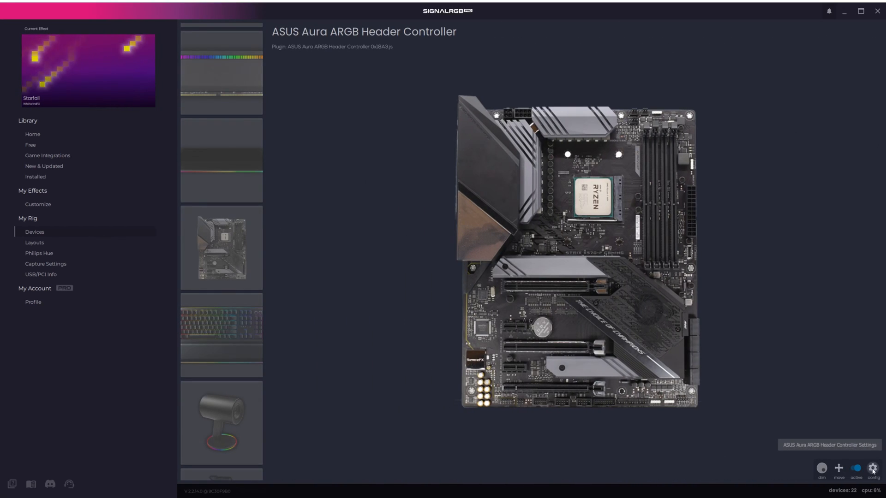
Assign the fan model to the ASUS Aura controller's 5V header 1, device 1.
left_click(873, 469)
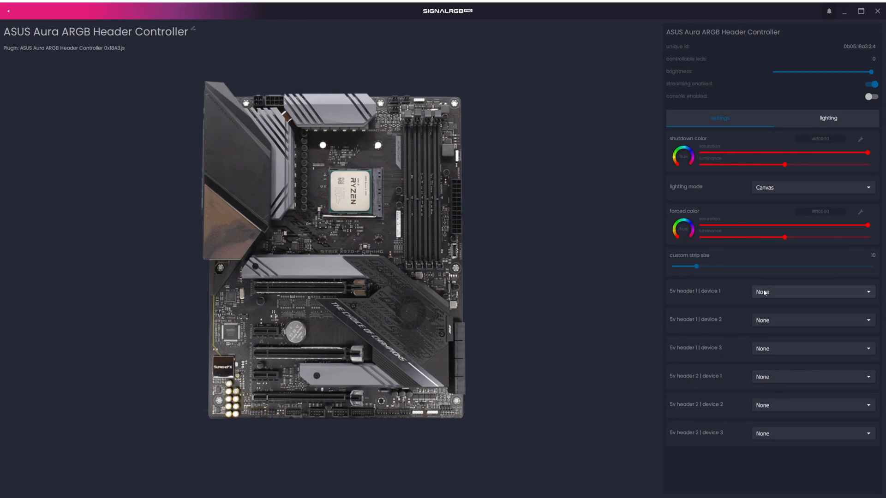
left_click(813, 291)
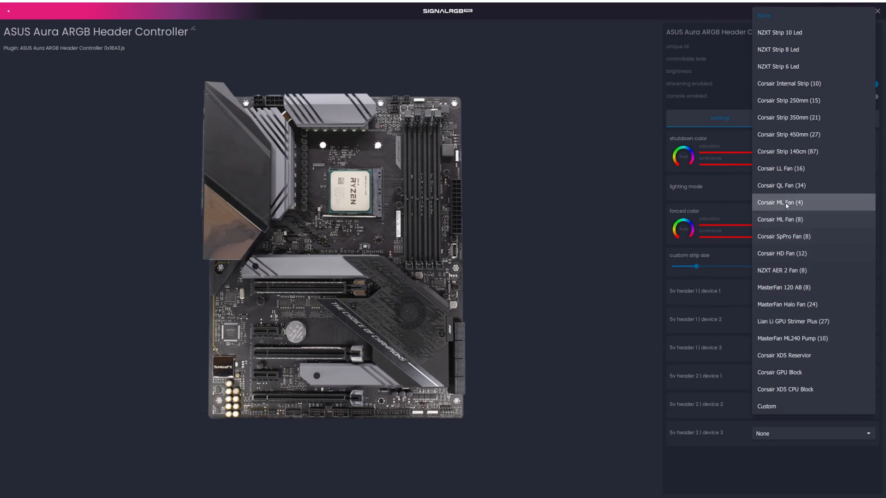
mouse_move(791, 342)
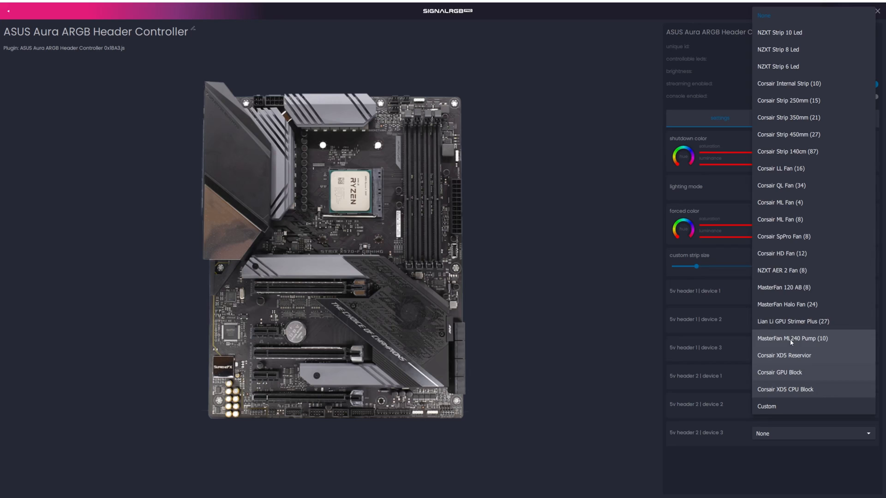
left_click(762, 15)
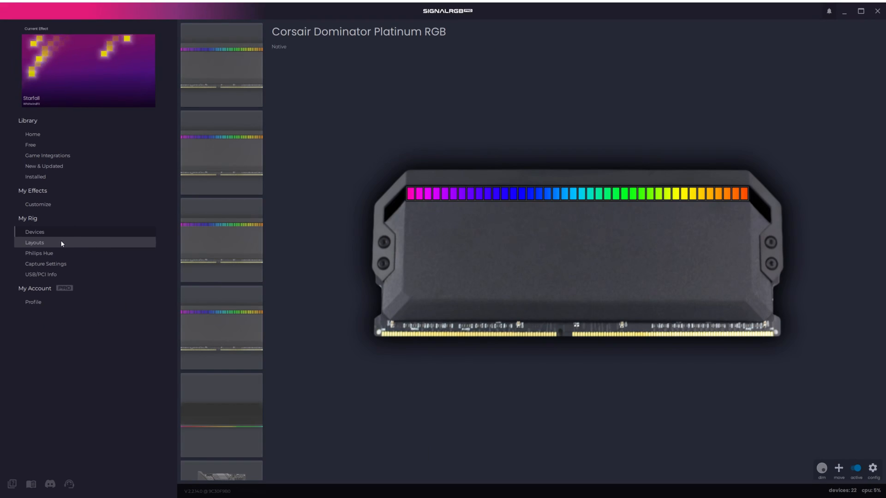
Switch to the Layouts canvas listing the connected devices.
left_click(35, 242)
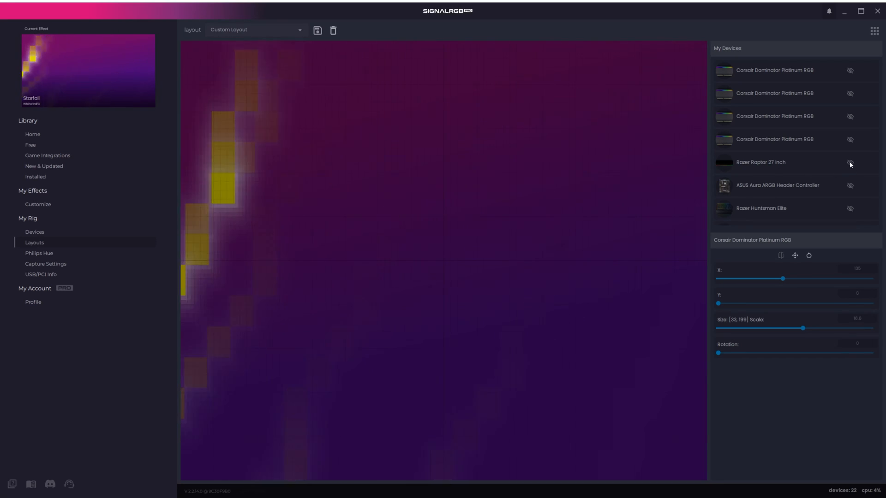
Show the Razer Raptor 27 Inch, move it near the canvas top, enlarge it and keep it level.
left_click(850, 161)
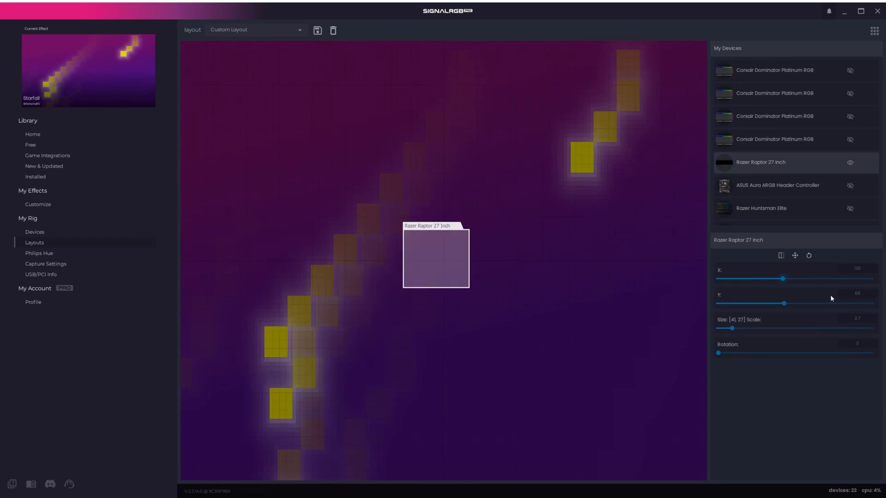
left_click_drag(783, 278, 750, 278)
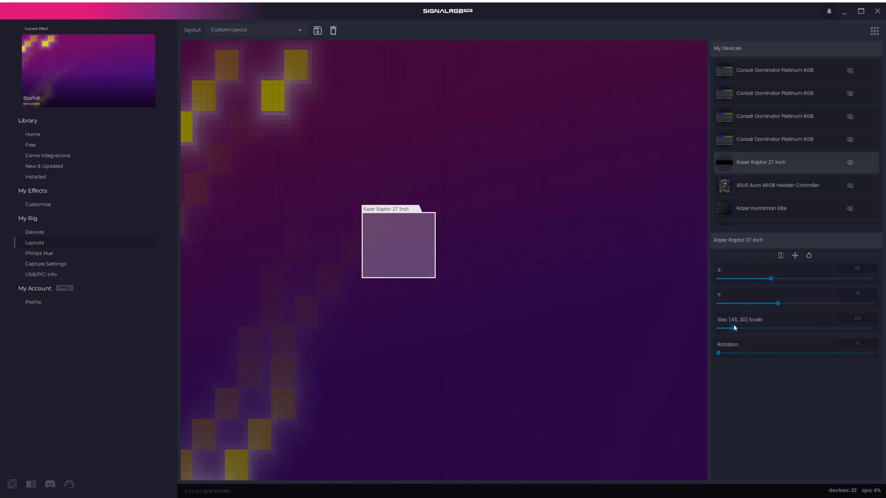
left_click_drag(734, 328, 744, 328)
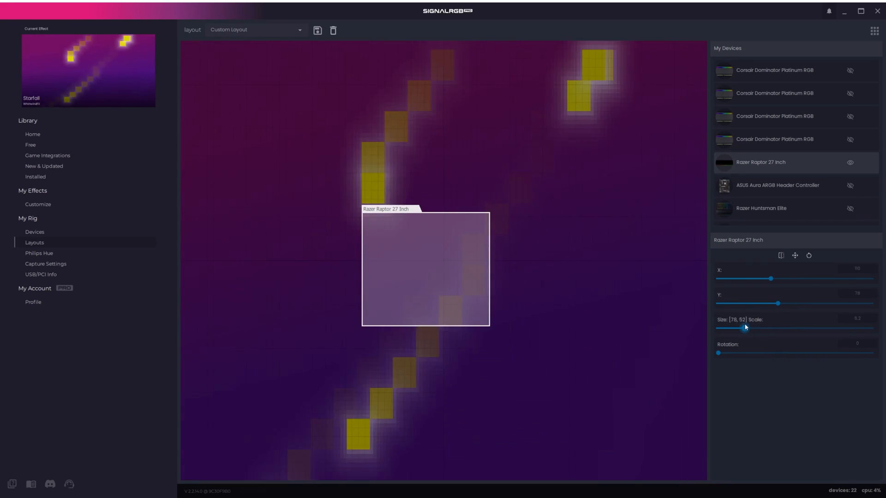
left_click_drag(718, 353, 800, 354)
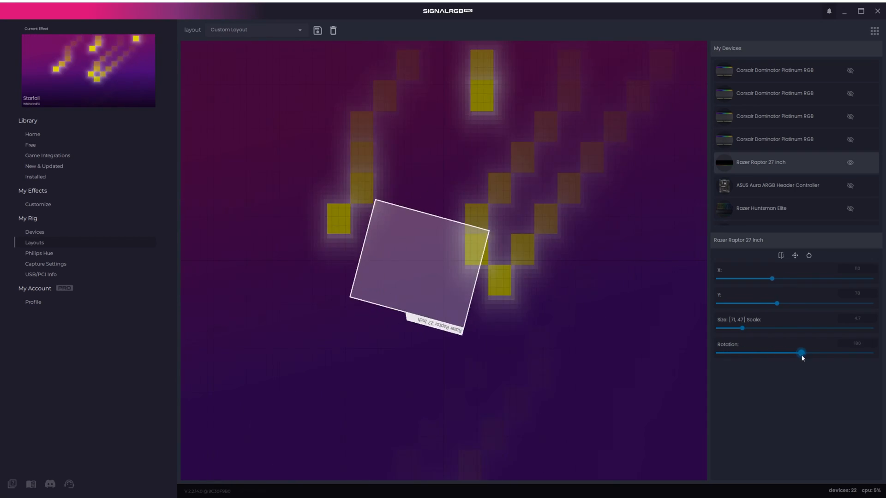
left_click_drag(800, 353, 718, 354)
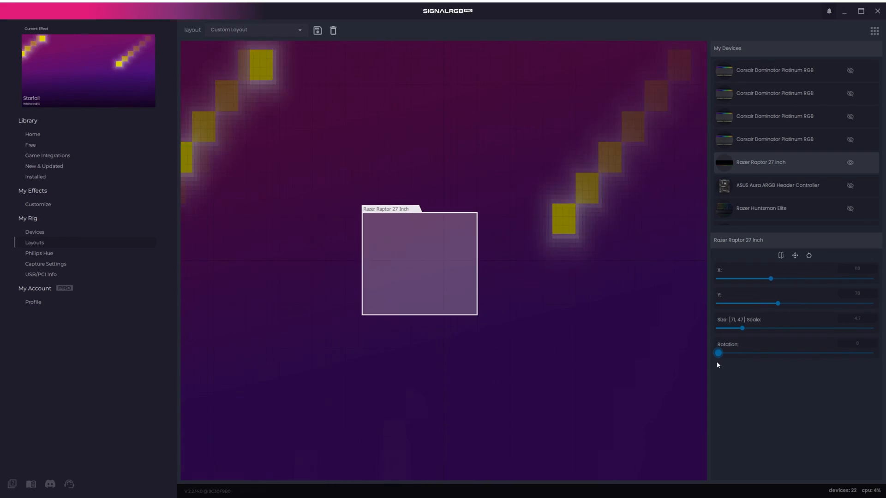
left_click_drag(718, 352, 841, 352)
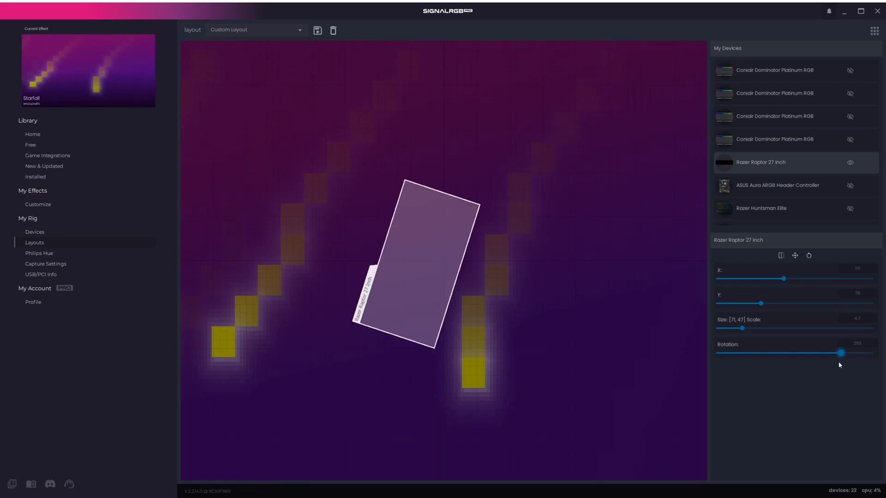
left_click_drag(841, 352, 718, 352)
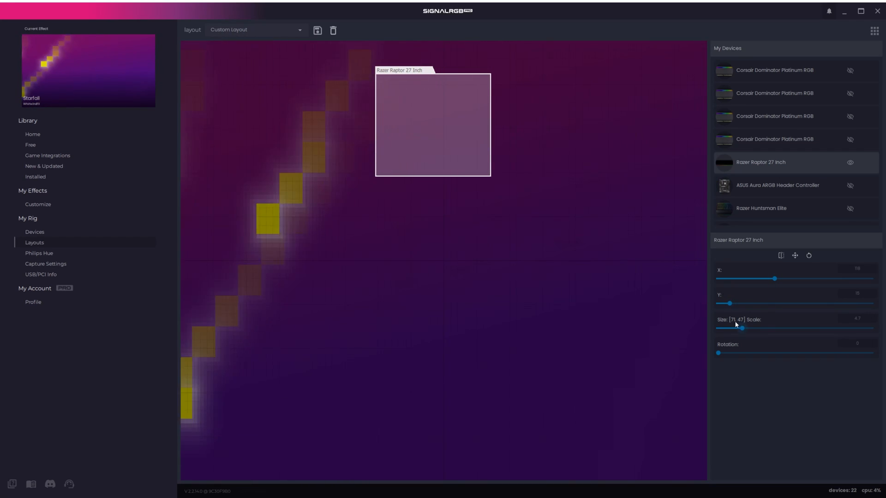
left_click_drag(734, 329, 759, 329)
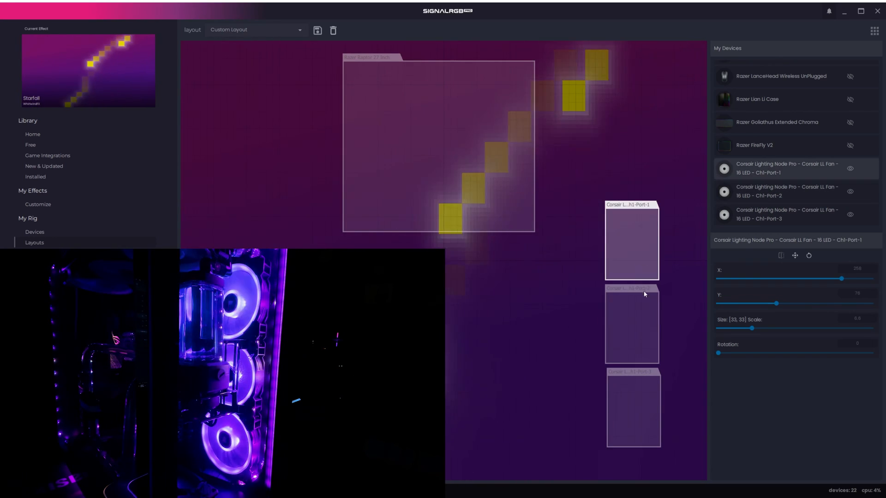
Select the second Corsair LL Fan to position it on the canvas.
left_click(639, 413)
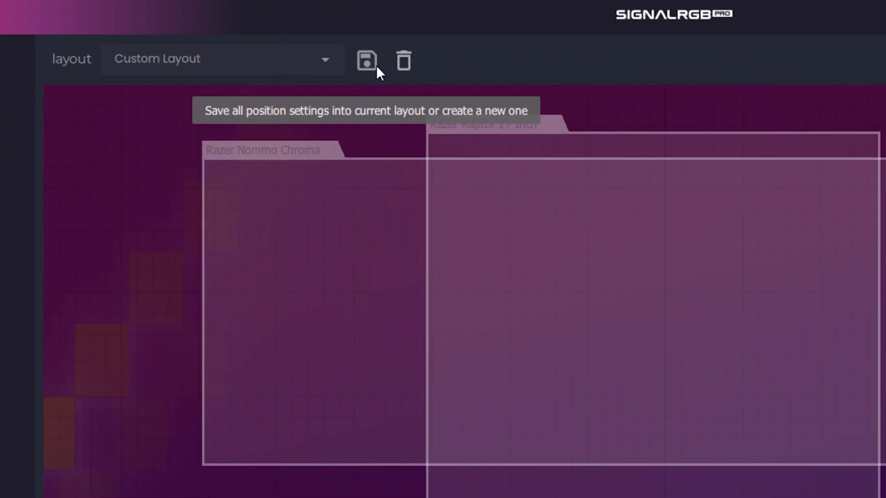
Save the device arrangement as a layout named 'Main Layout'.
left_click(366, 60)
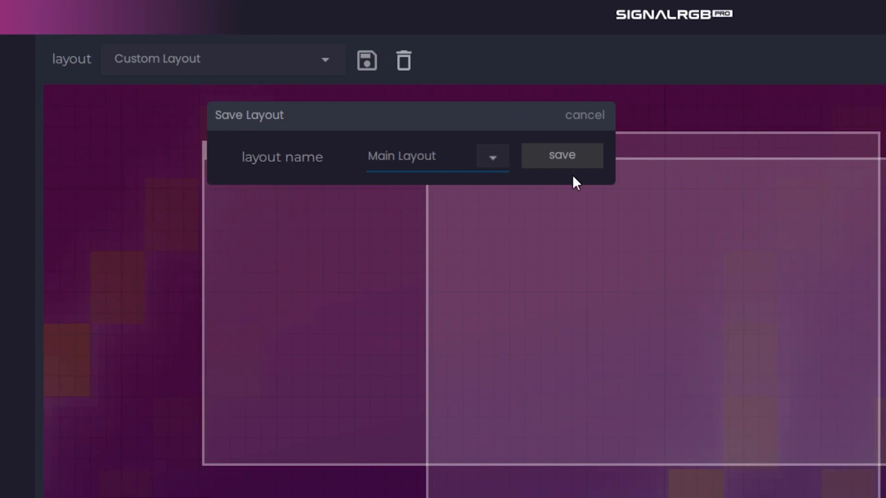
left_click(562, 155)
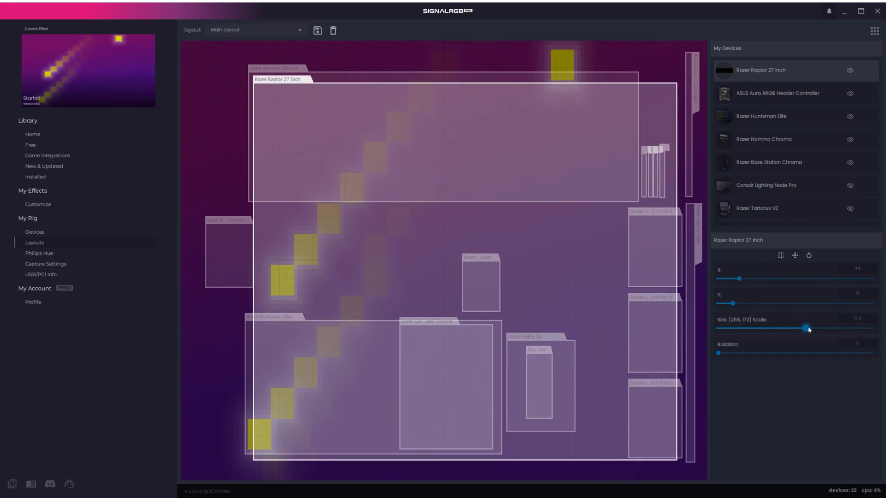
Scale the Razer Raptor monitor up until it spans most of the canvas.
left_click_drag(806, 329, 815, 328)
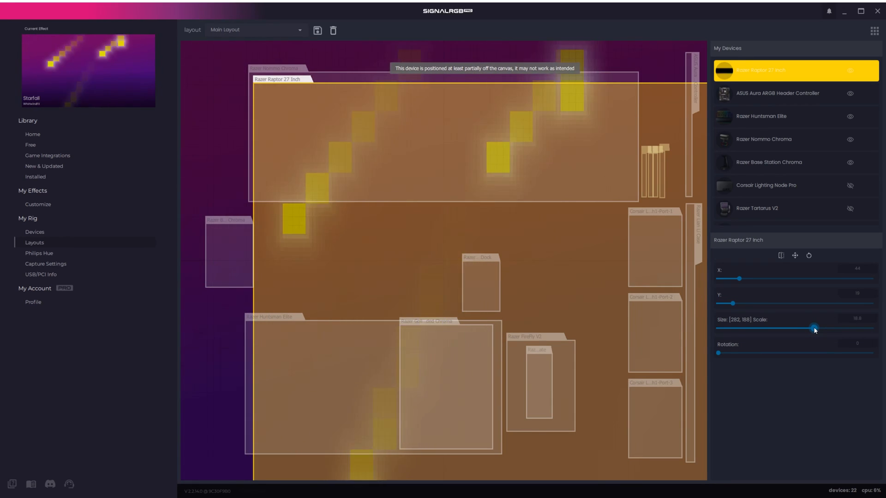
left_click_drag(813, 329, 821, 328)
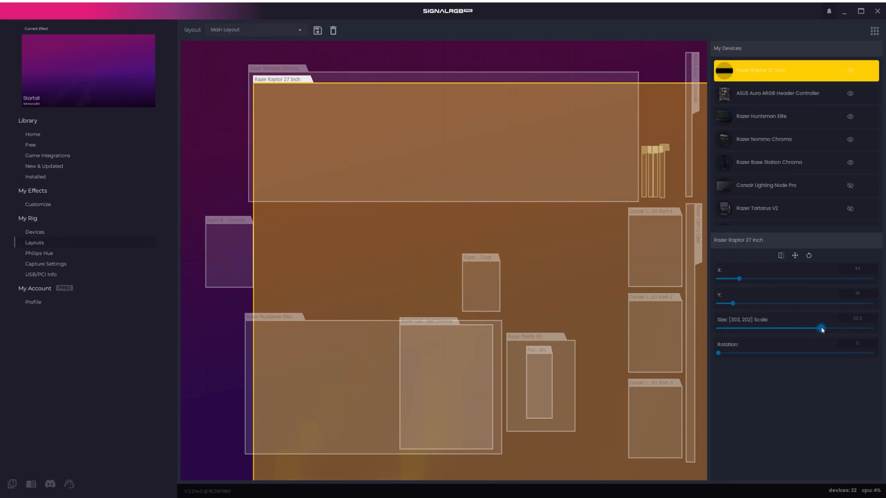